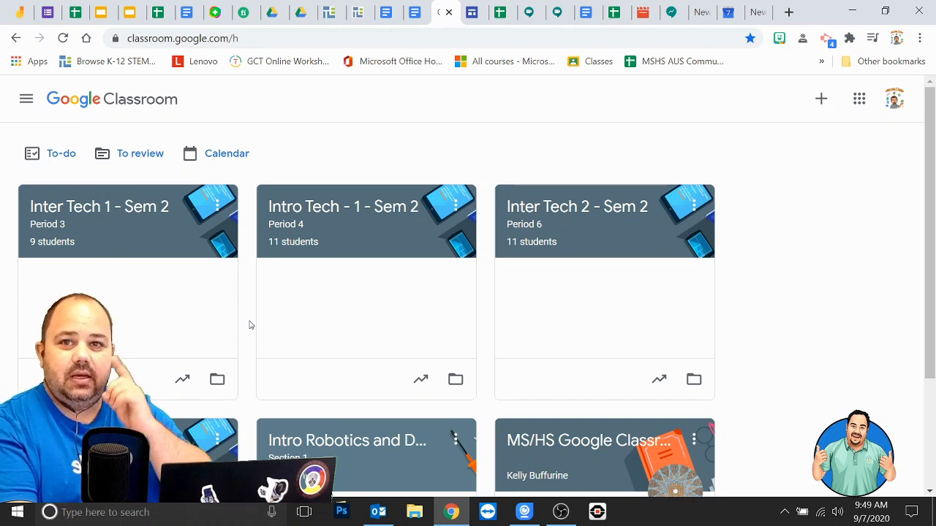
{"action": "mouse_move", "coordinate": [360, 195]}
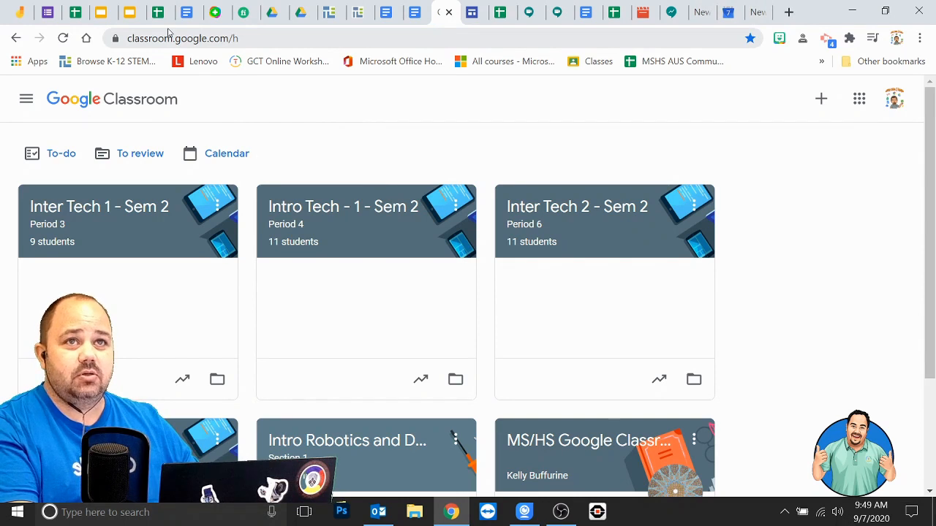
{"action": "mouse_move", "coordinate": [187, 12]}
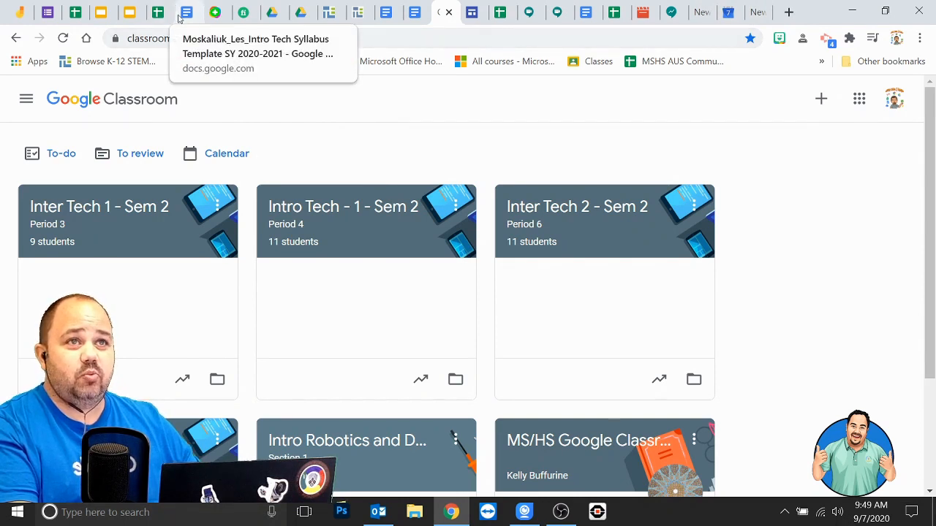
{"action": "mouse_move", "coordinate": [290, 131]}
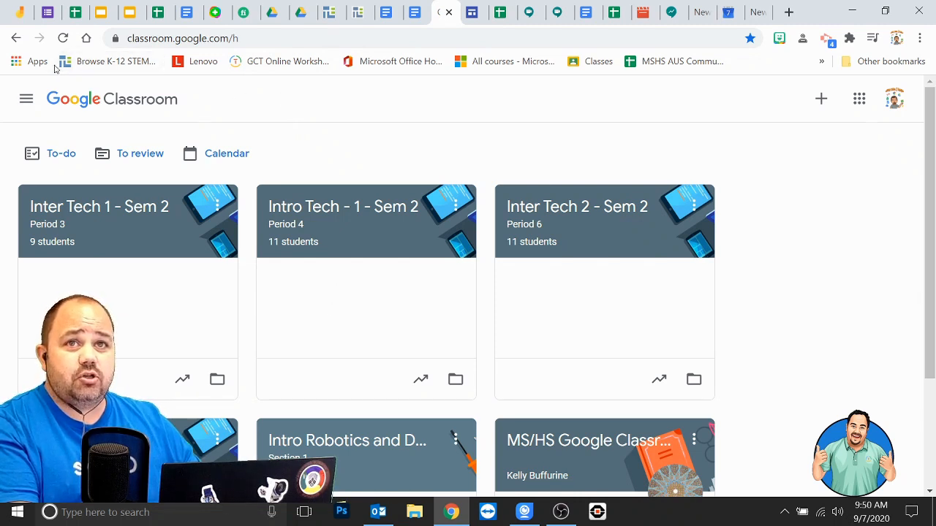
{"action": "mouse_move", "coordinate": [37, 62]}
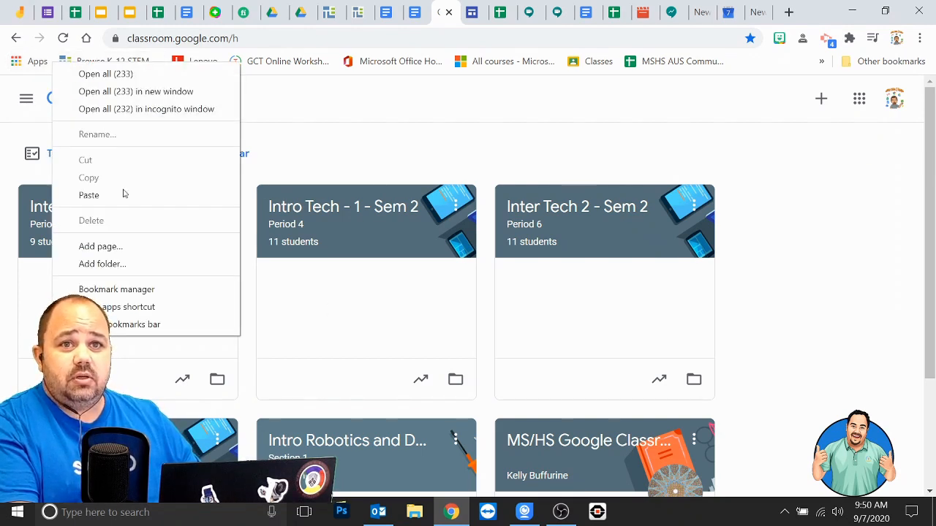
{"action": "mouse_move", "coordinate": [109, 263]}
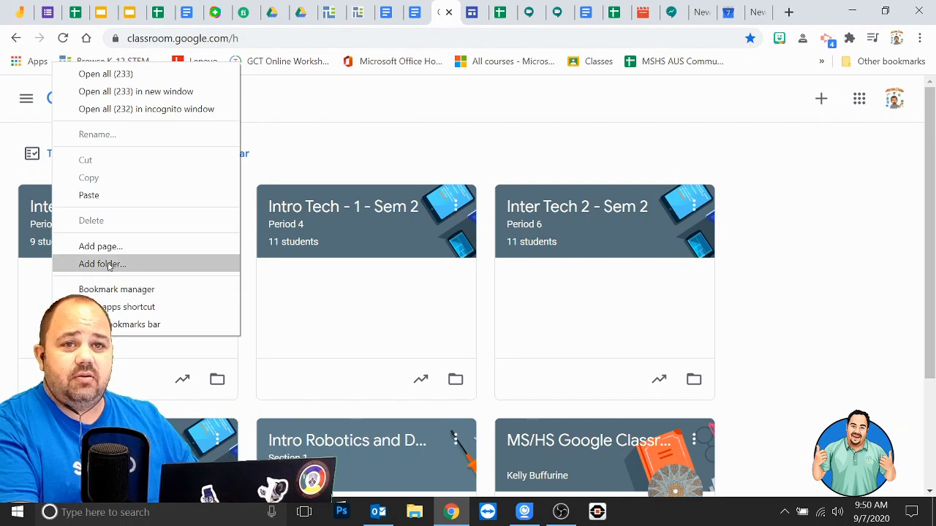
Add a new bookmarks-bar folder and name it 'Start my day'.
{"action": "left_click", "coordinate": [102, 263]}
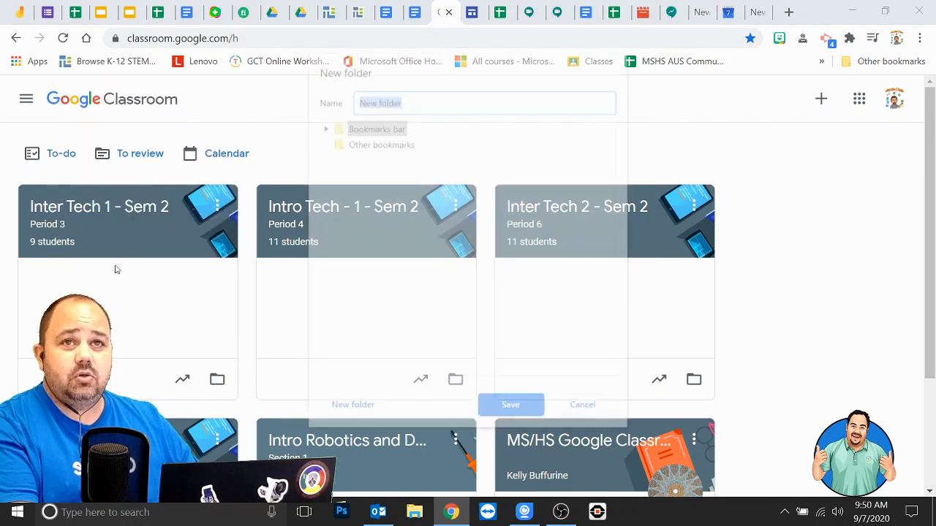
{"action": "type", "text": "S"}
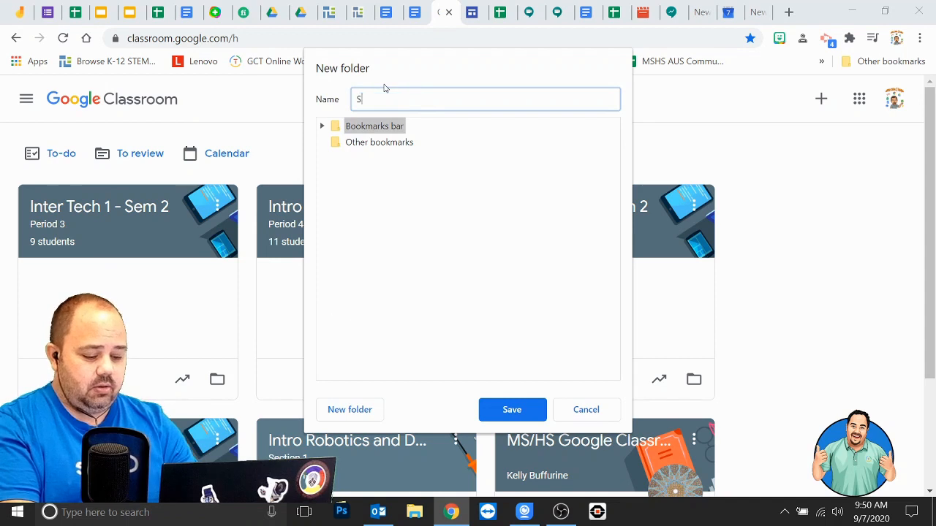
{"action": "type", "text": "tart m"}
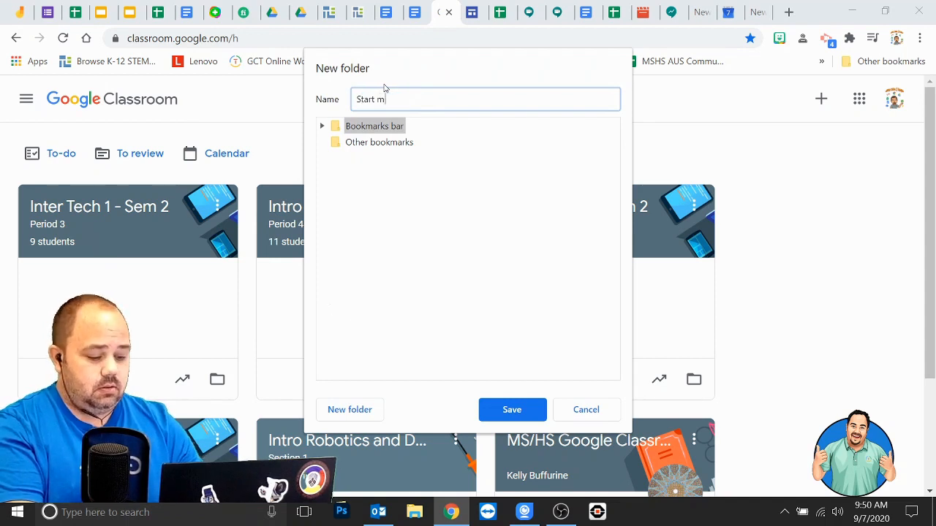
{"action": "type", "text": "y day"}
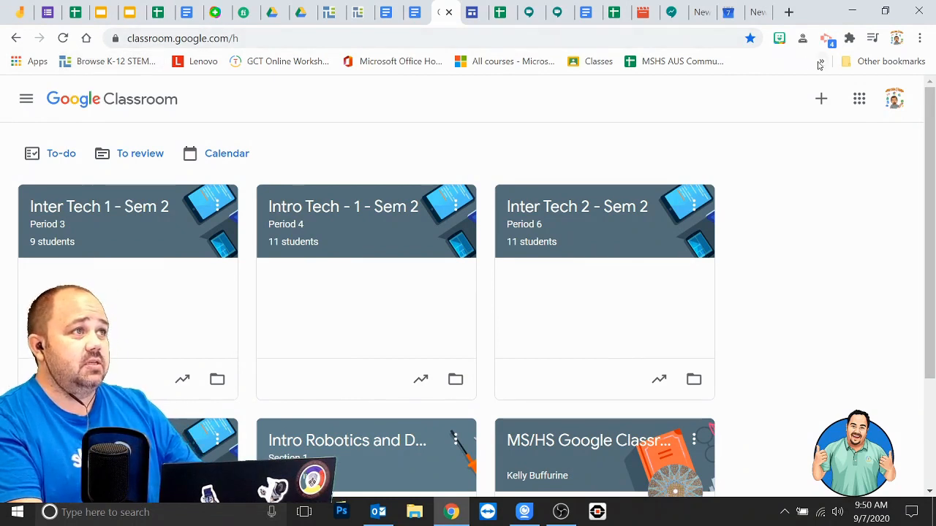
{"action": "left_click", "coordinate": [820, 61]}
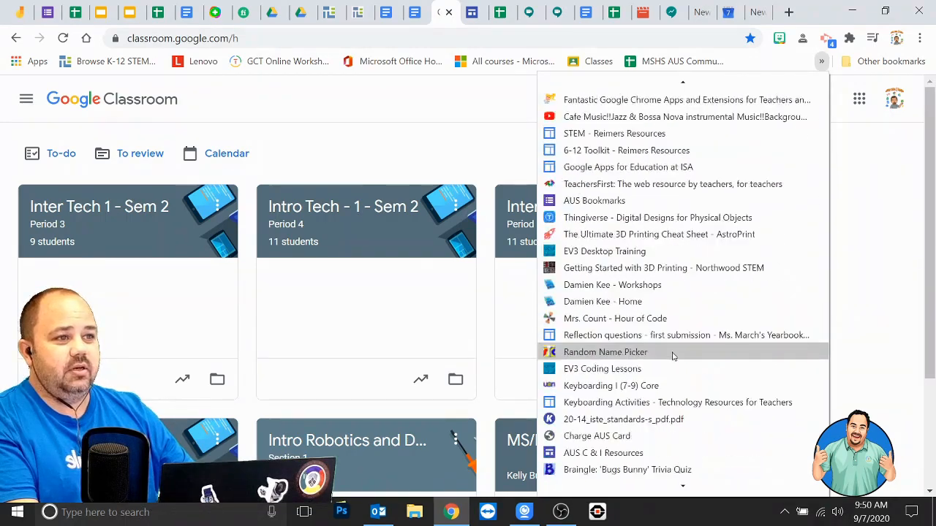
{"action": "scroll", "scroll_direction": "down", "scroll_amount": 3}
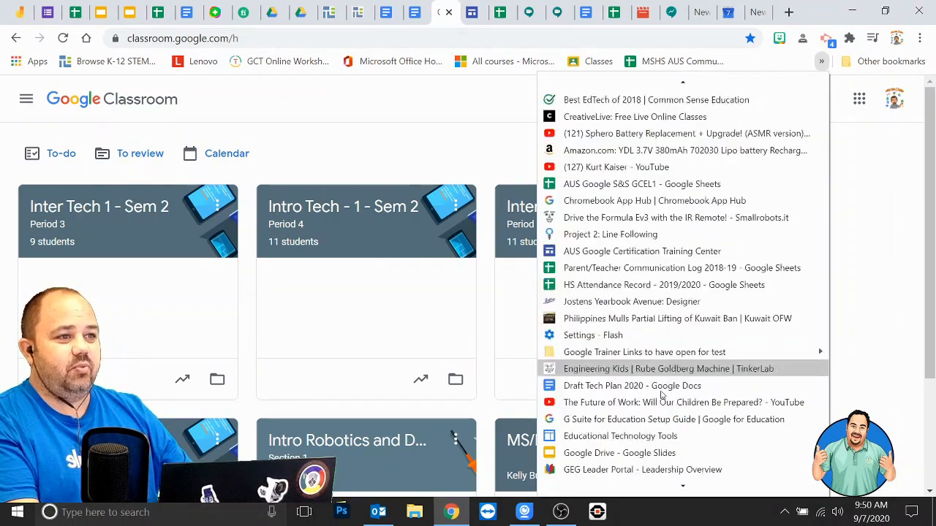
{"action": "scroll", "scroll_direction": "down", "scroll_amount": 3}
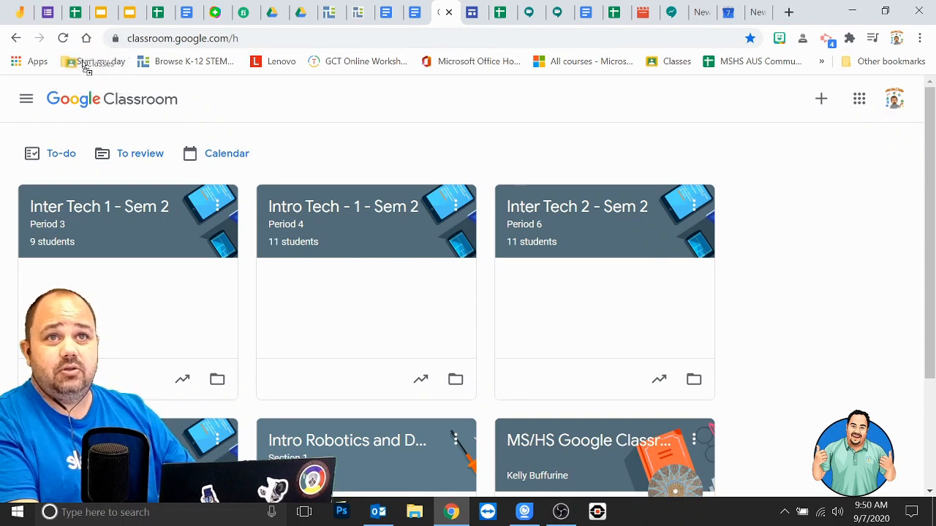
{"action": "mouse_move", "coordinate": [342, 62]}
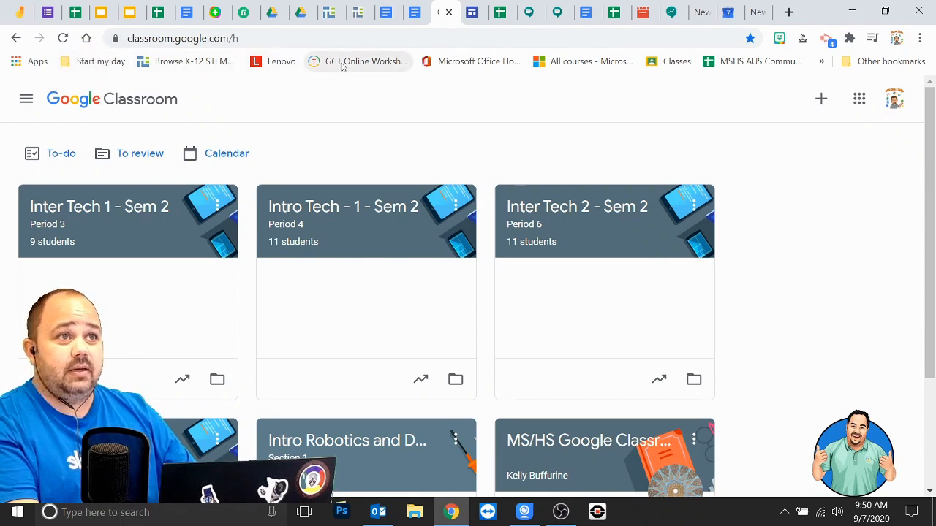
{"action": "mouse_move", "coordinate": [369, 69]}
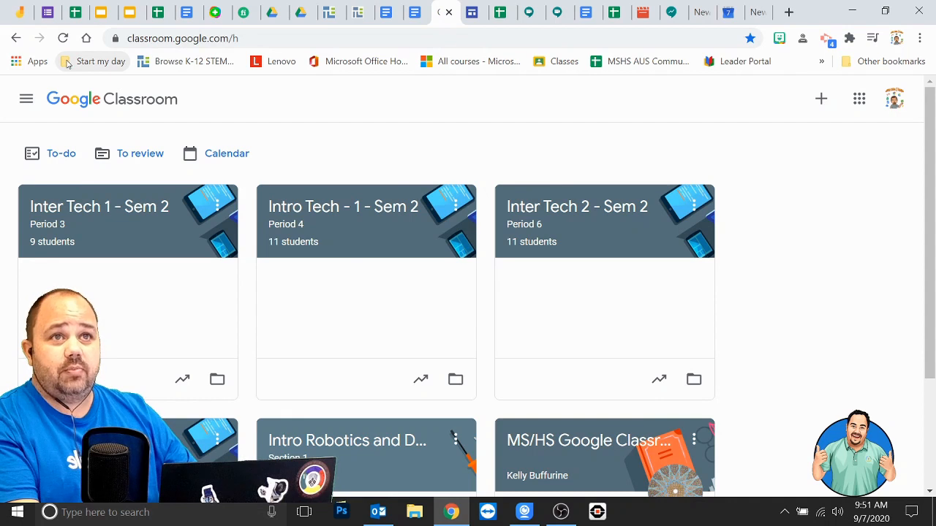
{"action": "mouse_move", "coordinate": [685, 61]}
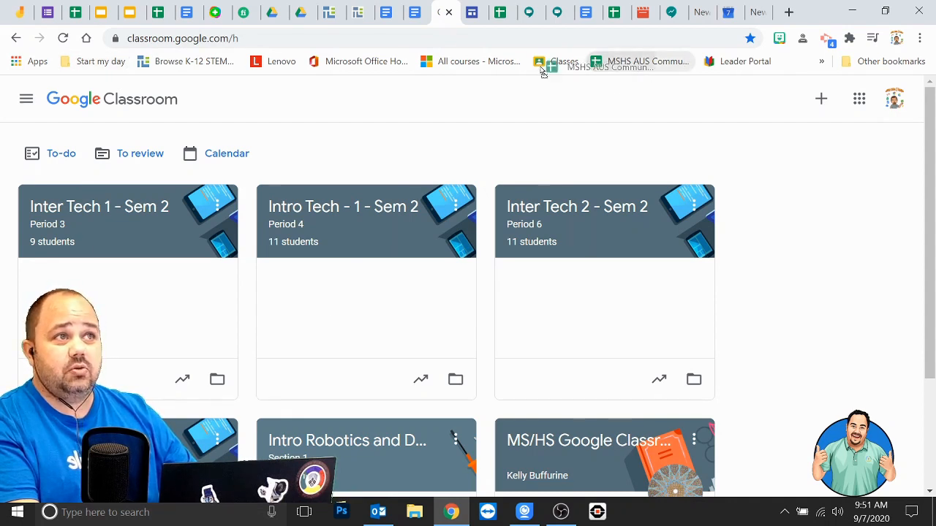
Check that the Start my day folder holds the Classes and GCT Online Workshop bookmarks.
{"action": "left_click", "coordinate": [95, 61]}
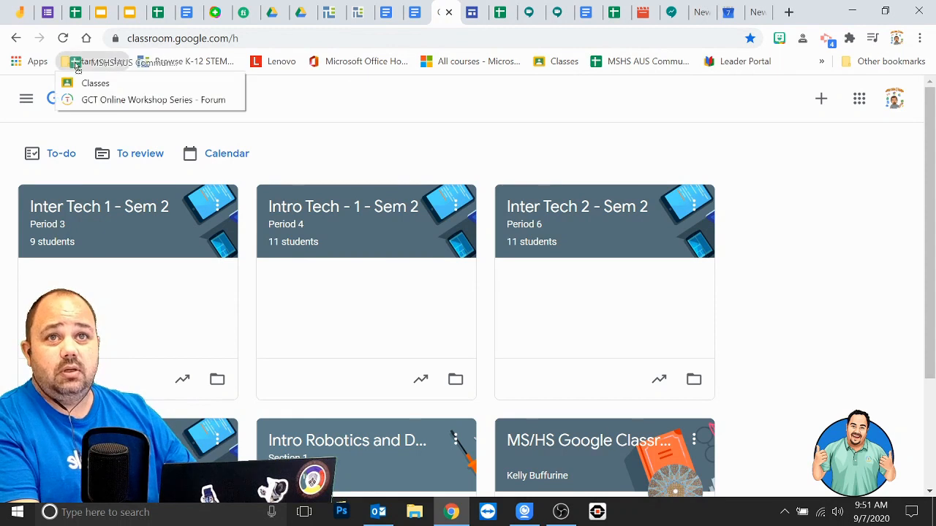
{"action": "mouse_move", "coordinate": [217, 12]}
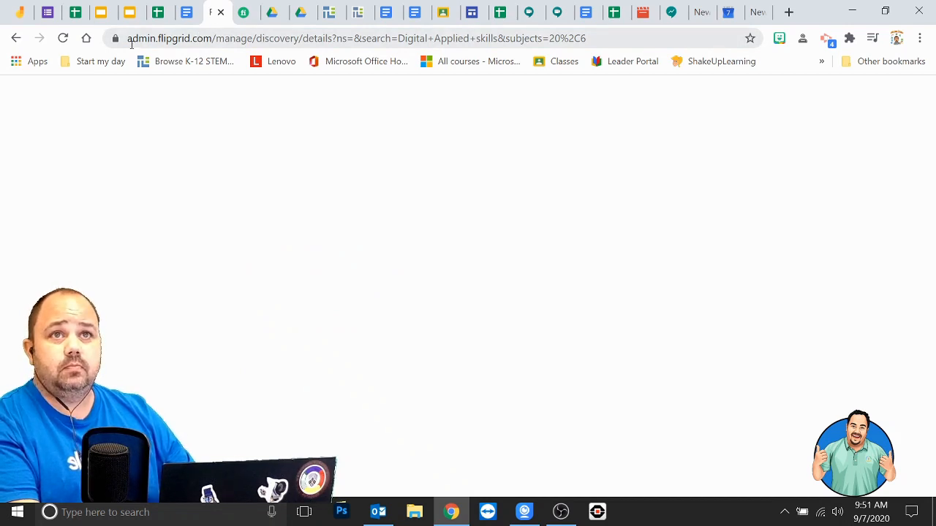
{"action": "mouse_move", "coordinate": [116, 38]}
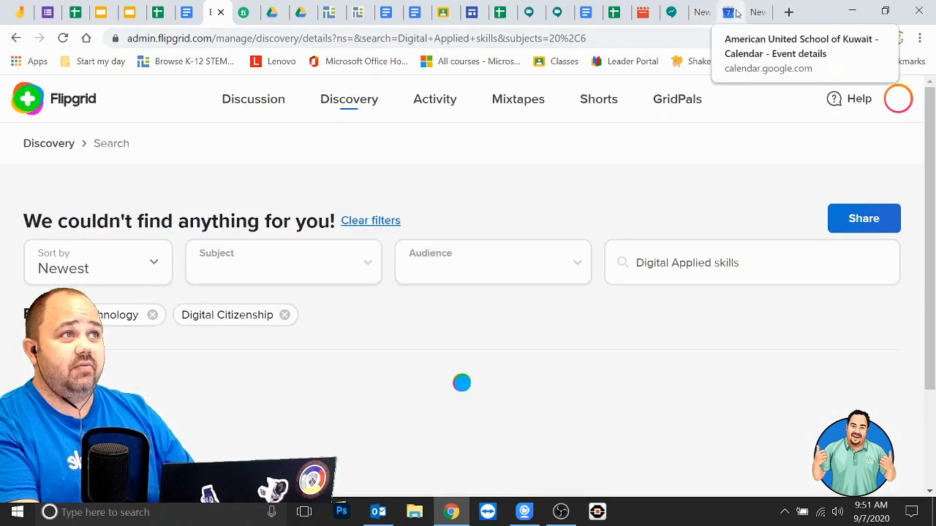
Switch to the Google Calendar event tab and check the Start my day folder's contents.
{"action": "left_click", "coordinate": [728, 12]}
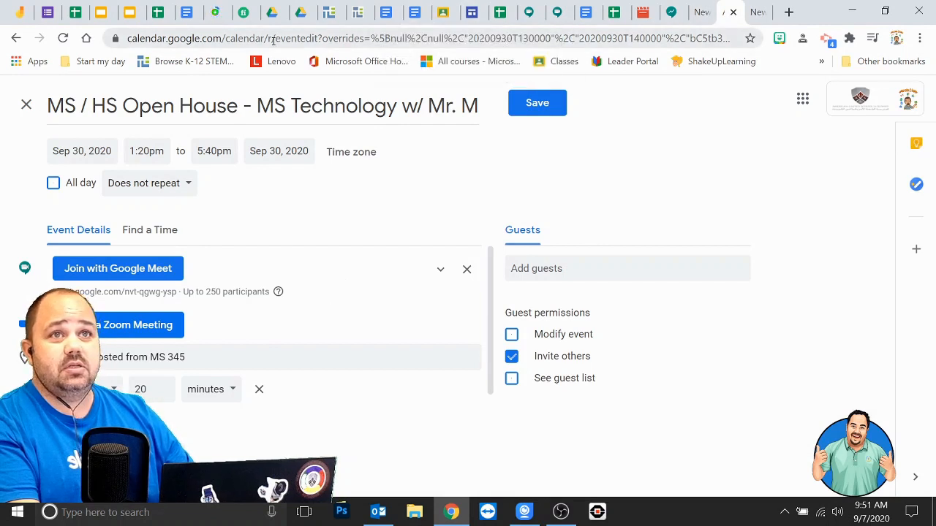
{"action": "left_click", "coordinate": [100, 61]}
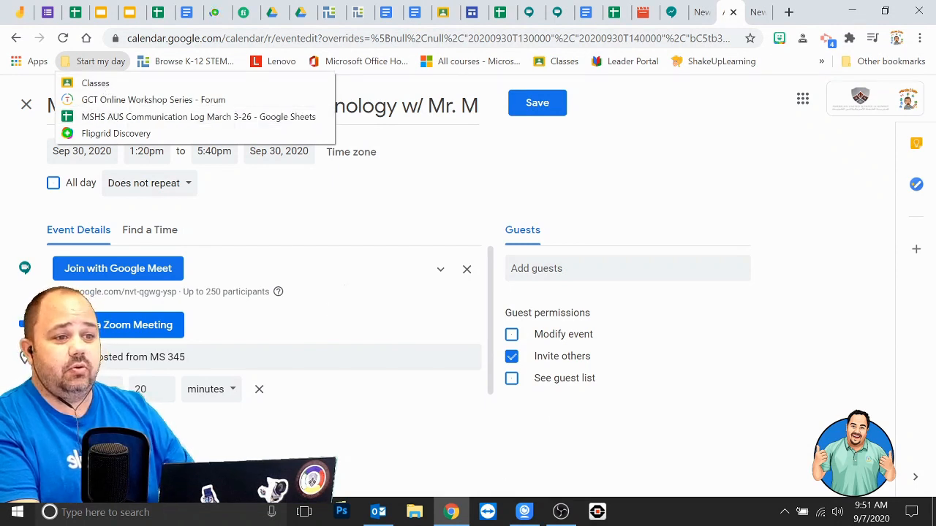
Open a new Chrome window and bring up the Start my day folder's open-all options.
{"action": "right_click", "coordinate": [450, 512]}
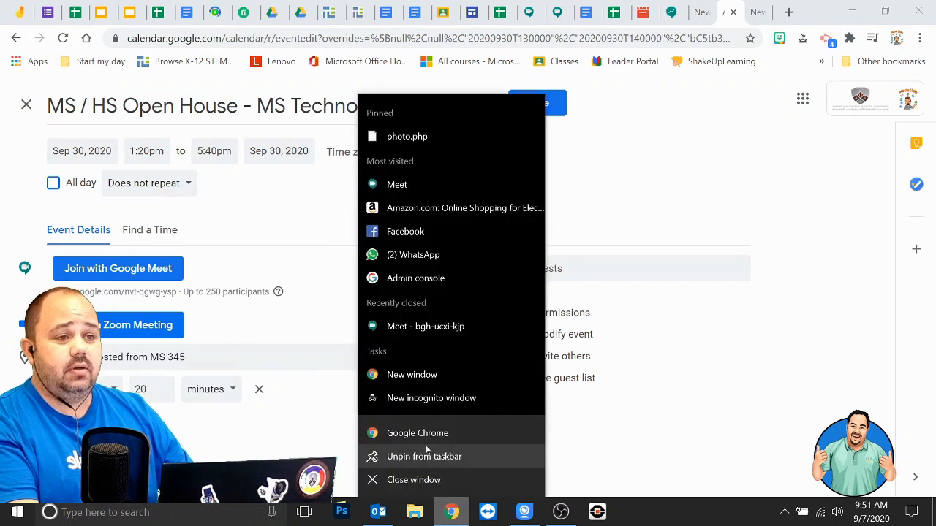
{"action": "left_click", "coordinate": [412, 374]}
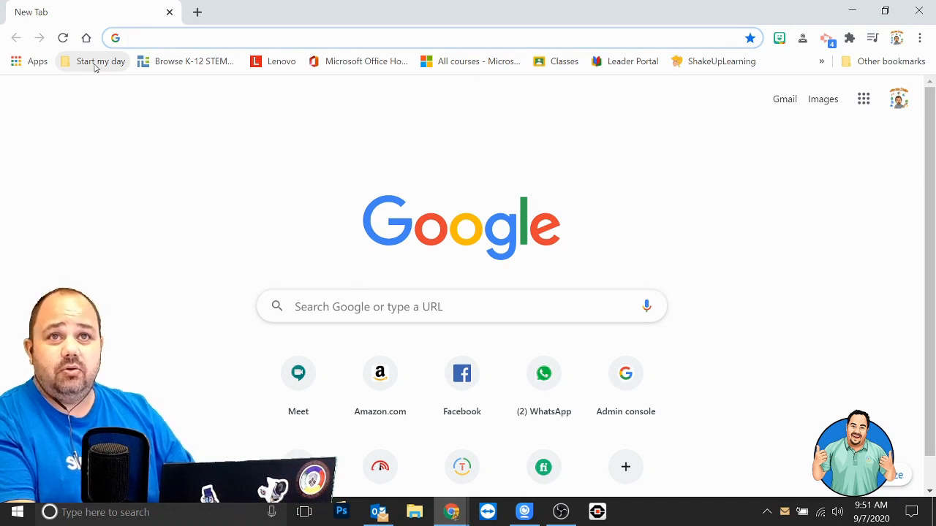
{"action": "right_click", "coordinate": [99, 61]}
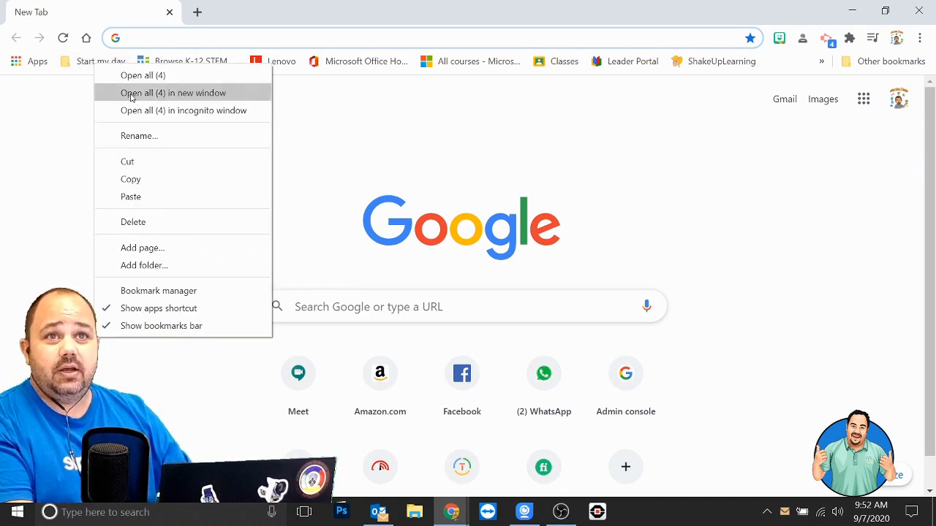